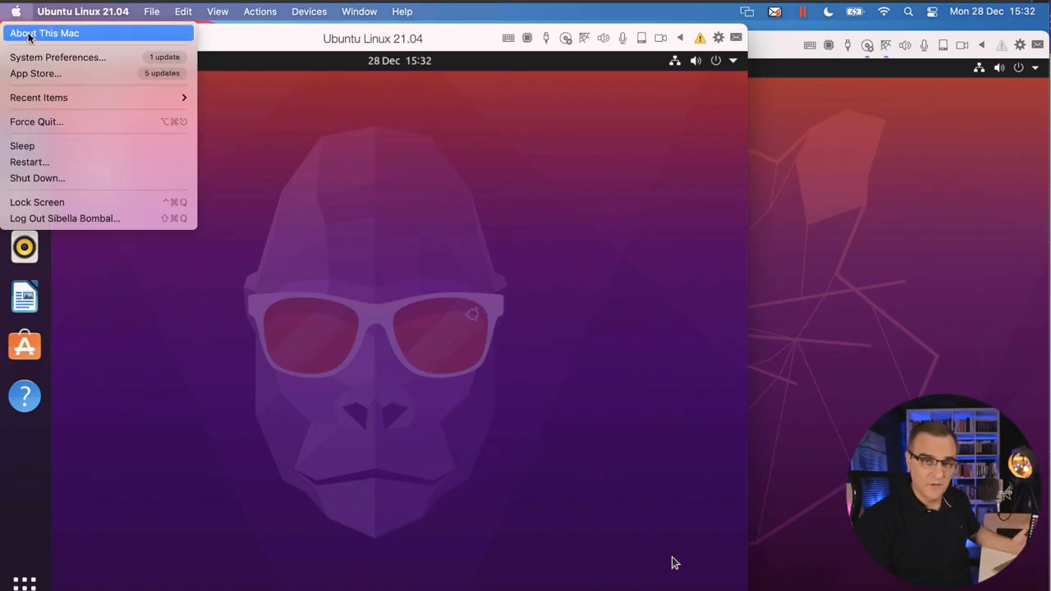
Show About This Mac for macOS Big Sur on the M1 MacBook Pro over the Ubuntu VM.
click(44, 33)
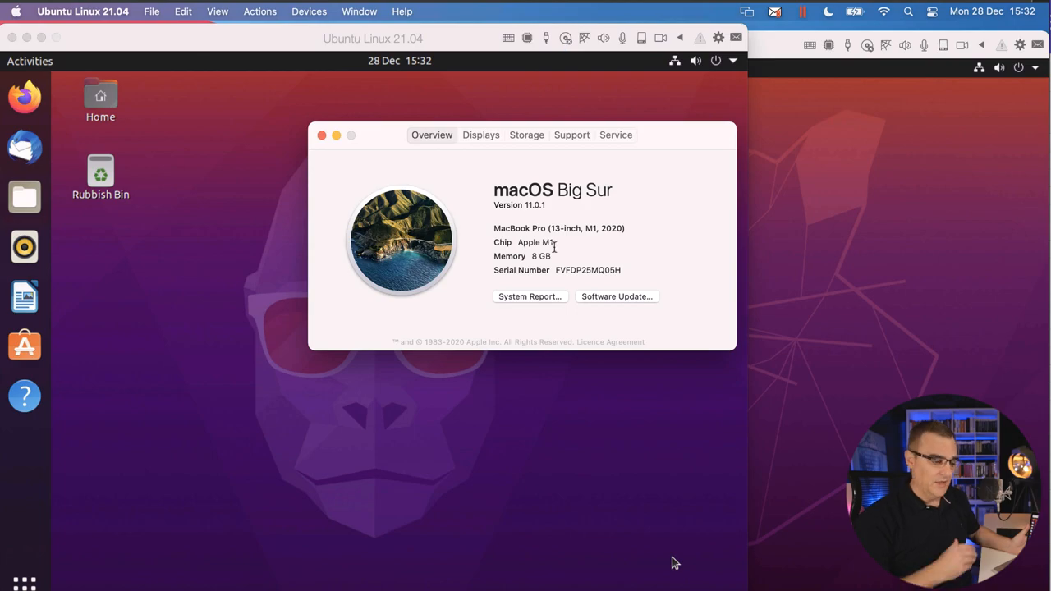